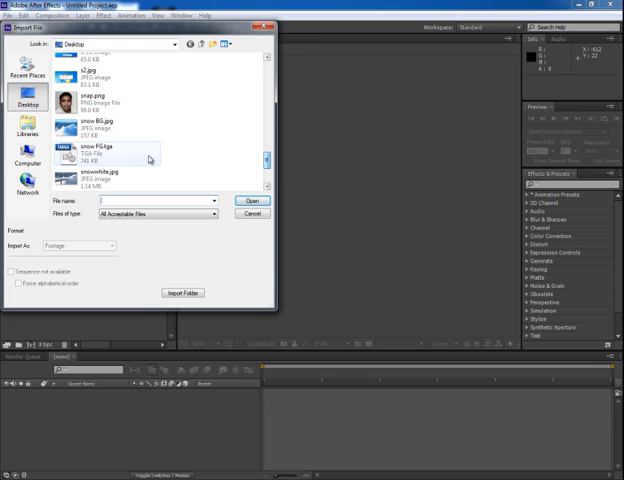
Step: Import the snow railing and mountain background images from the Desktop into the project
click(106, 156)
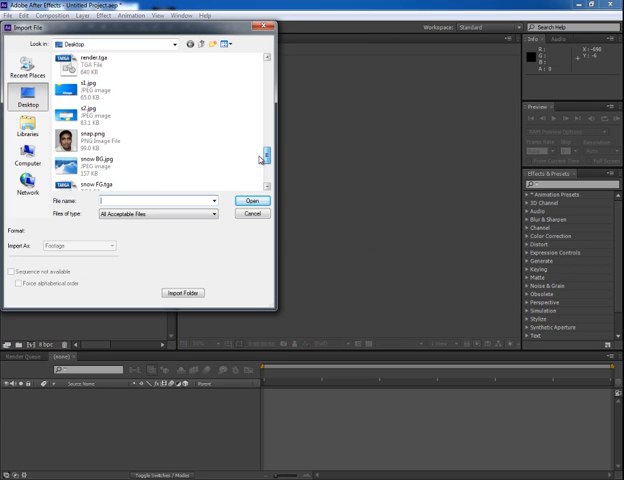
click(250, 200)
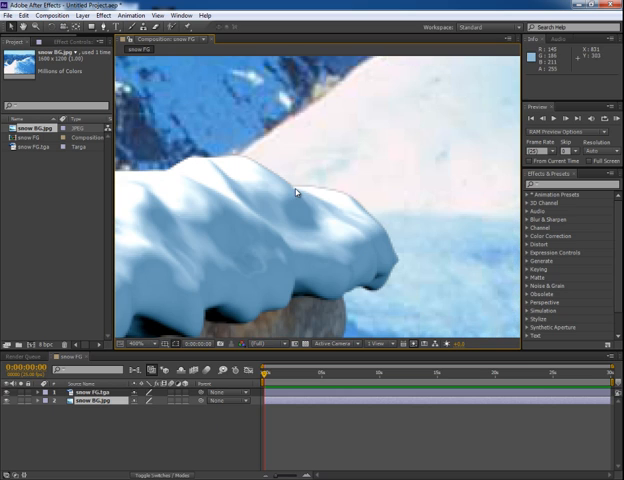
mouse_move(320, 192)
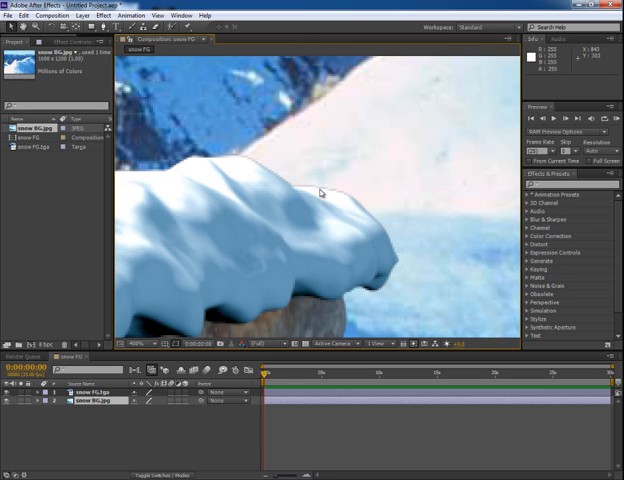
mouse_move(336, 200)
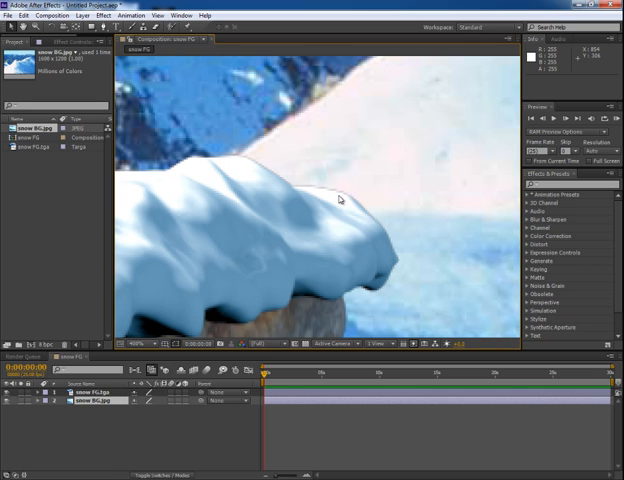
Step: Change the railing PNG footage's alpha interpretation via Interpret Footage > Main and confirm
click(40, 146)
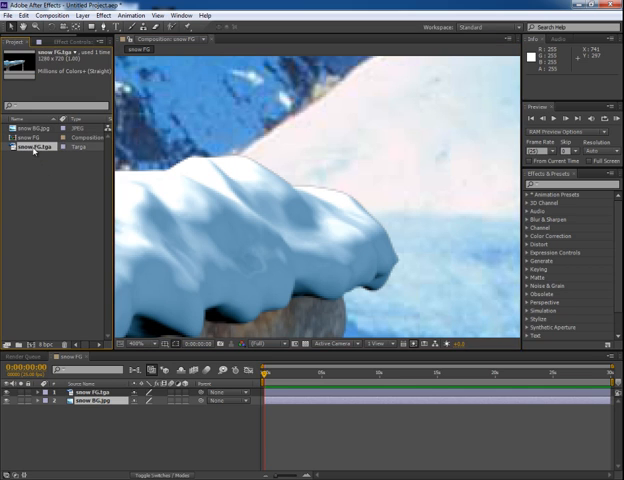
right_click(44, 148)
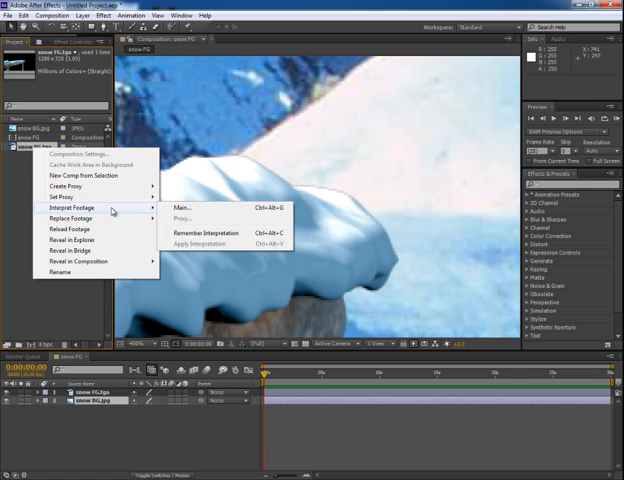
click(180, 208)
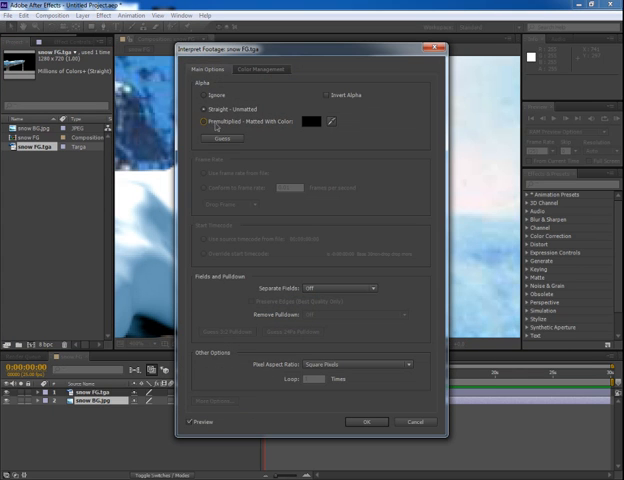
click(368, 420)
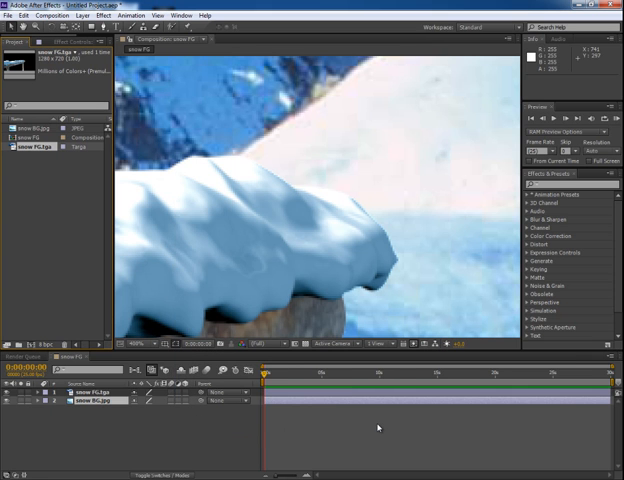
mouse_move(398, 260)
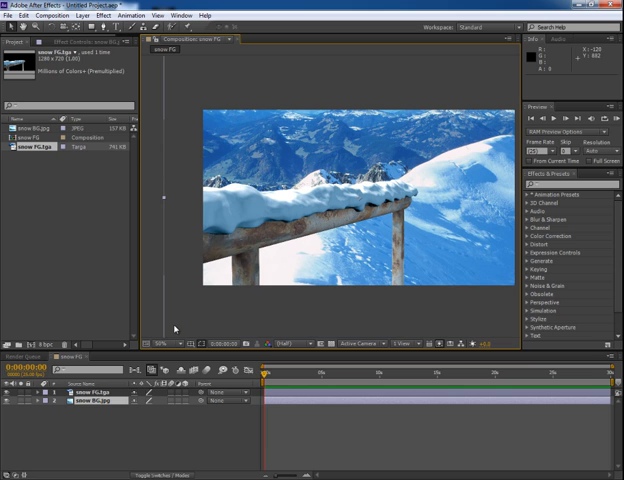
Step: Bring up the Effect menu for the selected mountain background layer
click(100, 16)
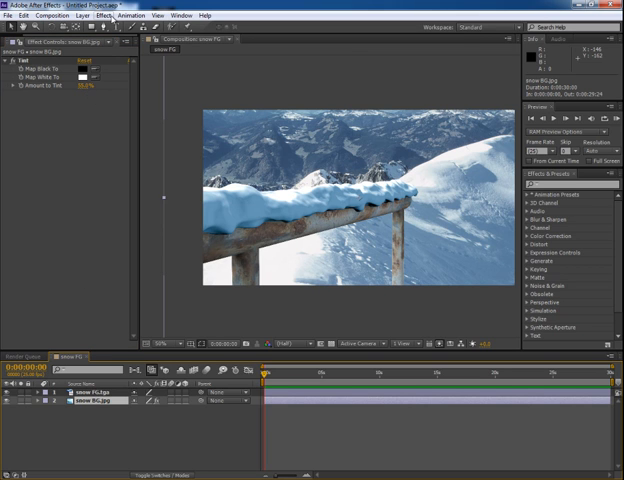
Step: Apply Fast Blur to the mountain background so it softens behind the railing
click(88, 16)
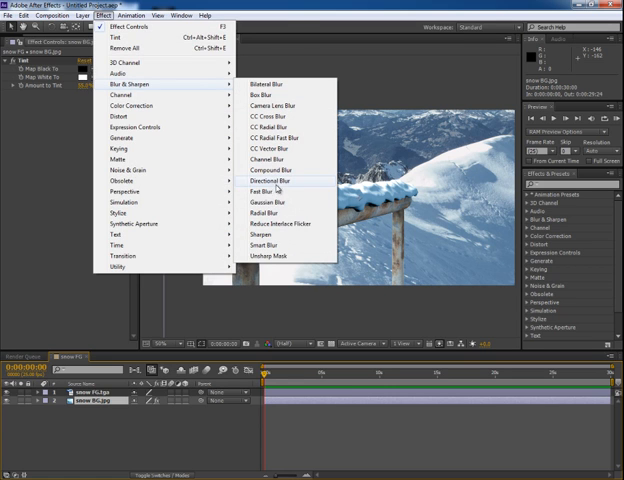
click(268, 200)
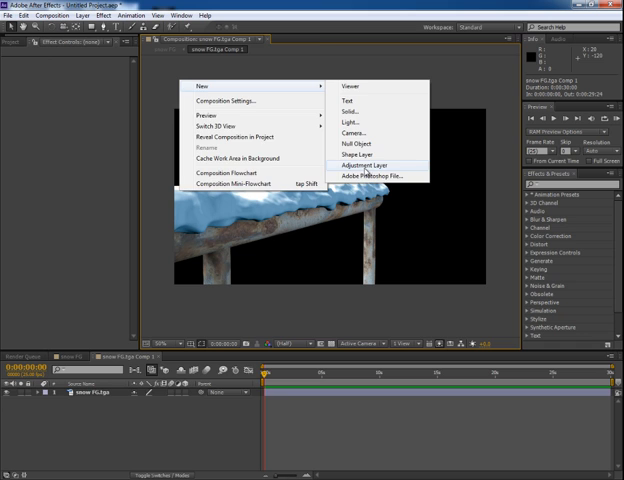
Step: Add a new layer to the railing composition from Layer > New
click(368, 164)
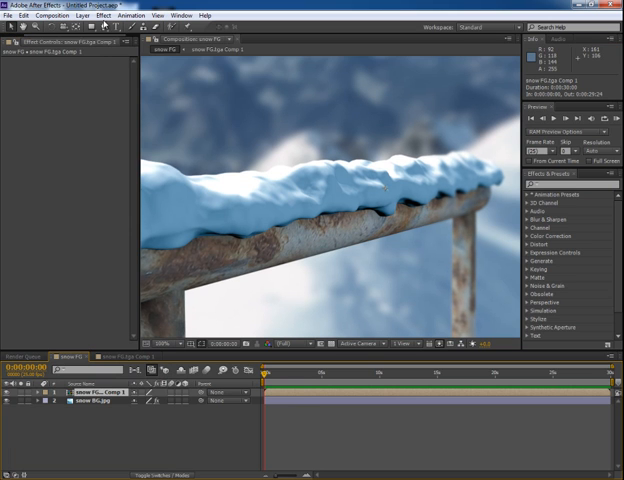
Step: Browse Color Correction effects to give the composite a Tint
click(100, 16)
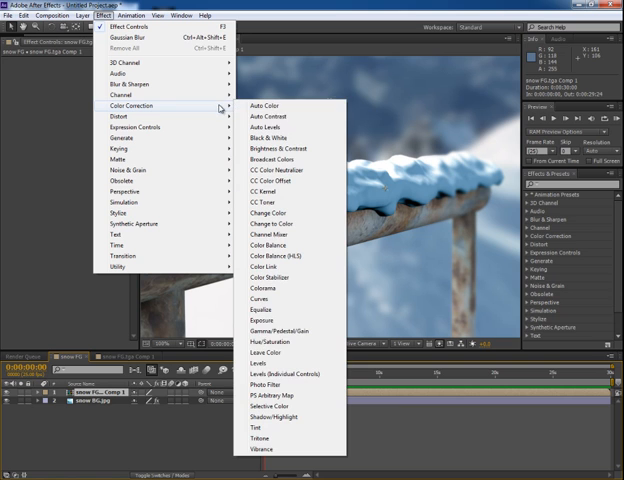
mouse_move(262, 300)
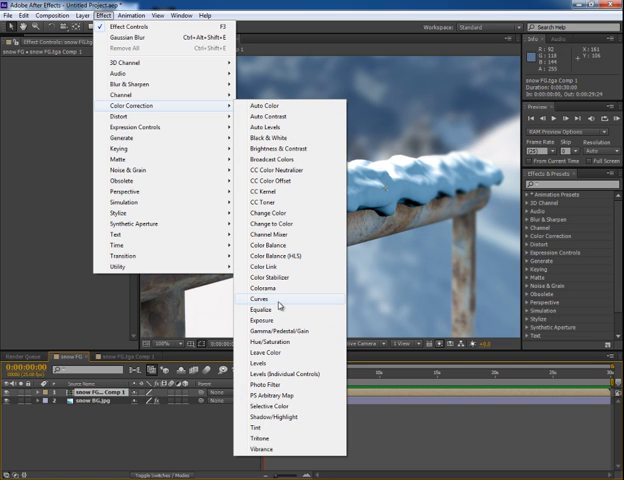
mouse_move(282, 352)
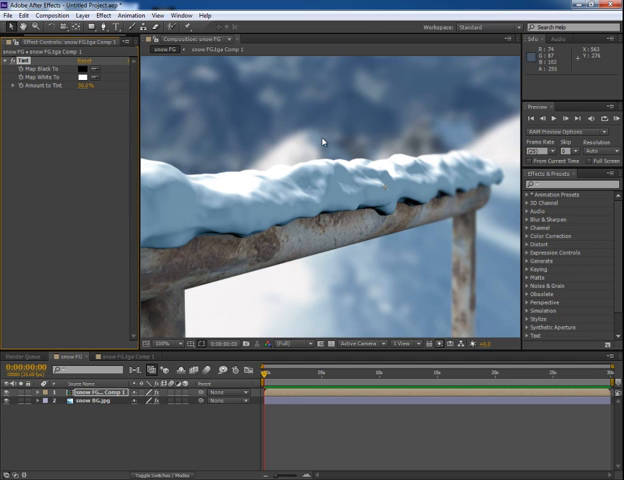
Step: Add an adjustment layer with Add Grain, Viewing Mode set to Final Output
click(80, 16)
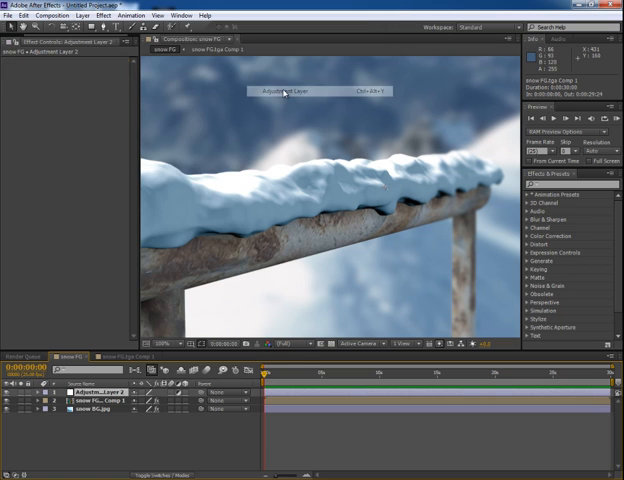
click(100, 16)
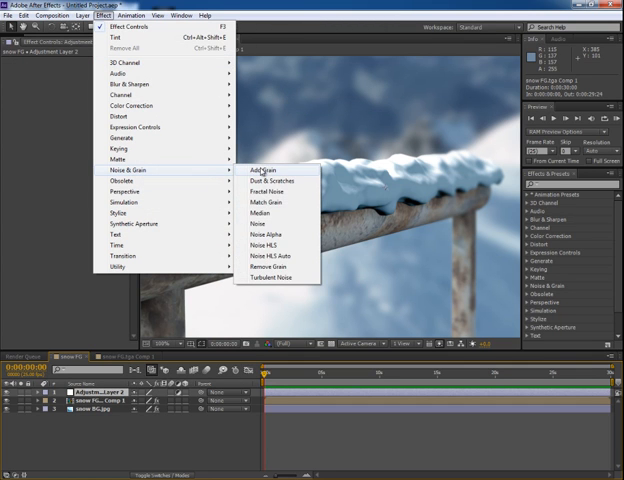
click(260, 166)
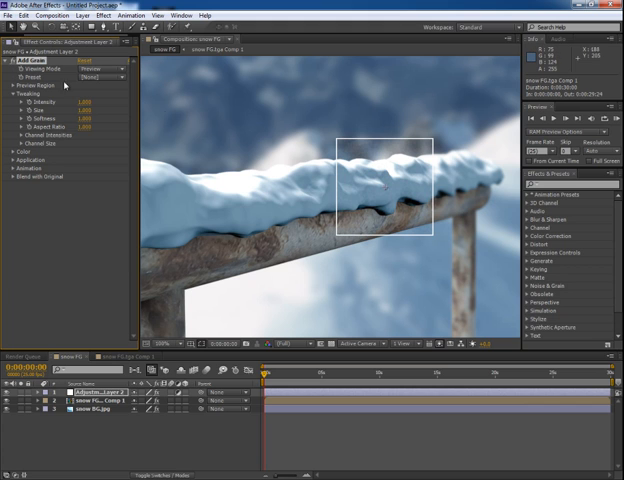
click(94, 72)
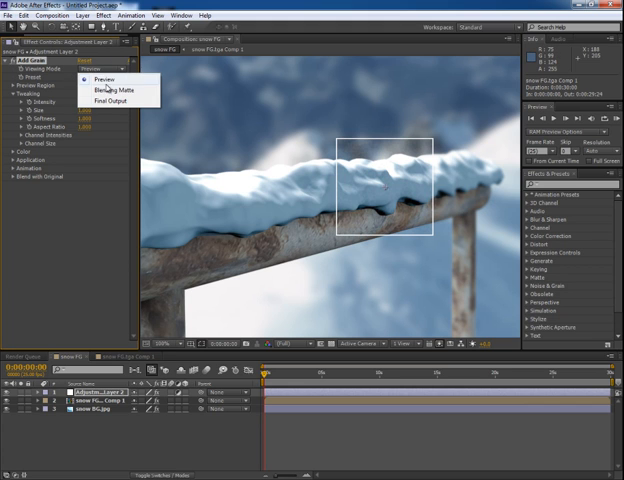
click(120, 104)
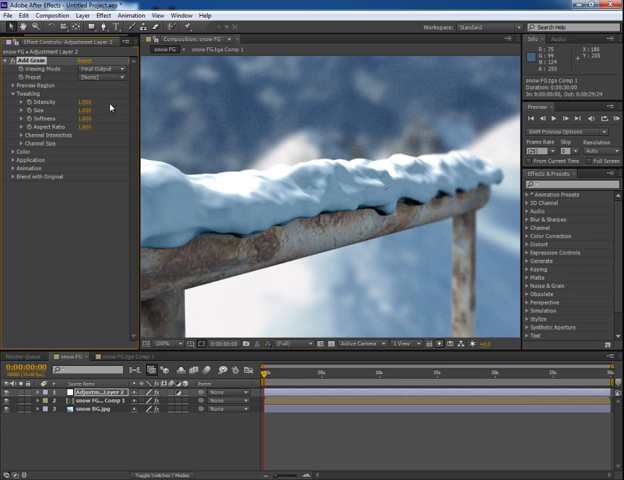